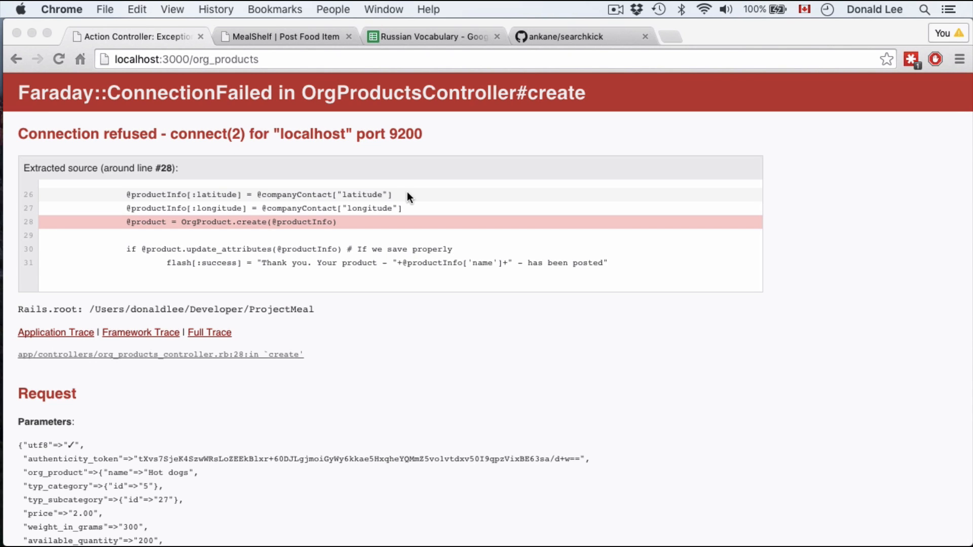
Bring up the searchkick readme on GitHub and read down through its Get Started steps
{"action": "left_click", "coordinate": [565, 37]}
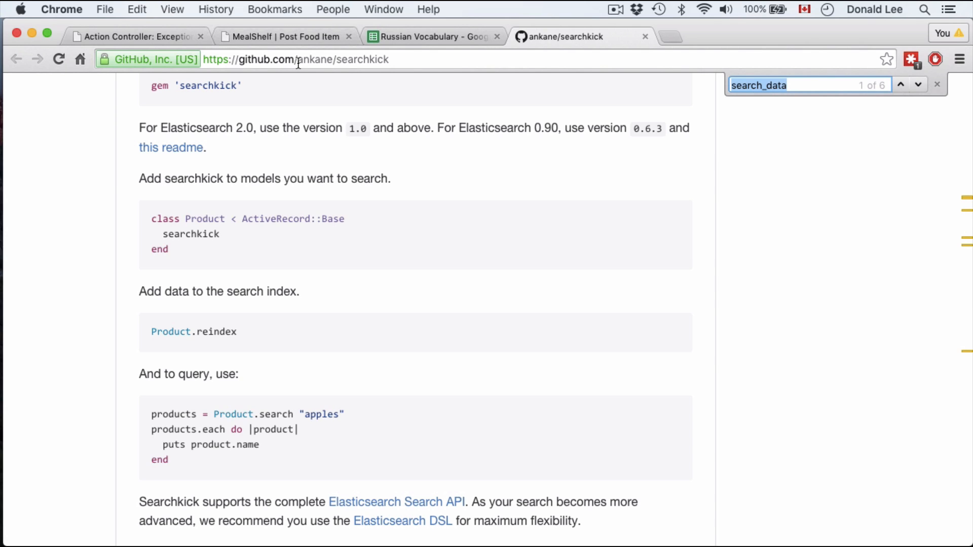
{"action": "mouse_move", "coordinate": [336, 99]}
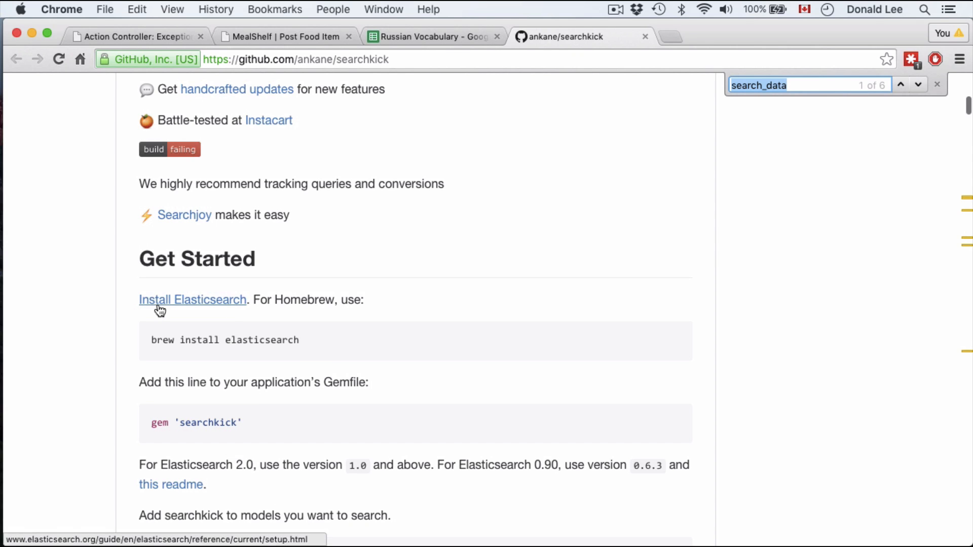
{"action": "scroll", "scroll_direction": "down", "scroll_amount": 3}
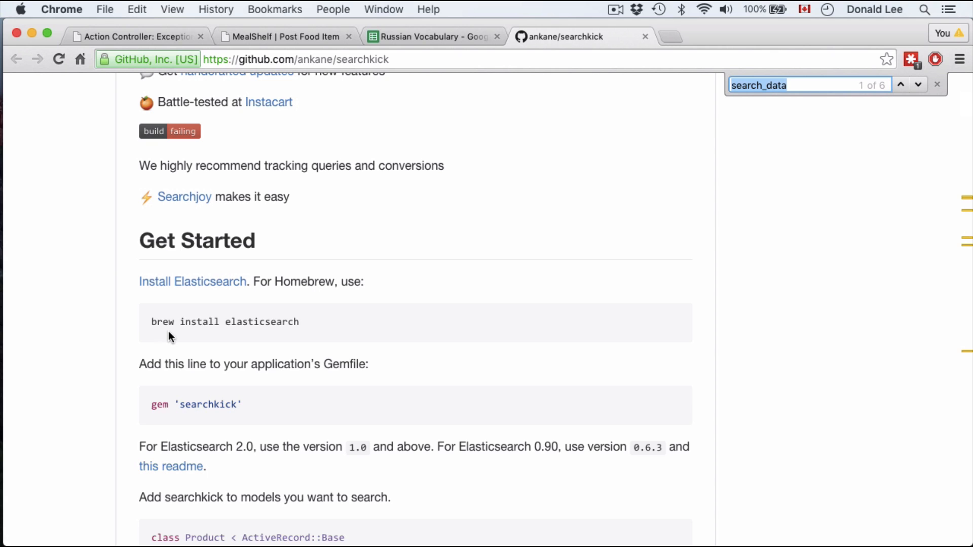
{"action": "scroll", "scroll_direction": "down", "scroll_amount": 3}
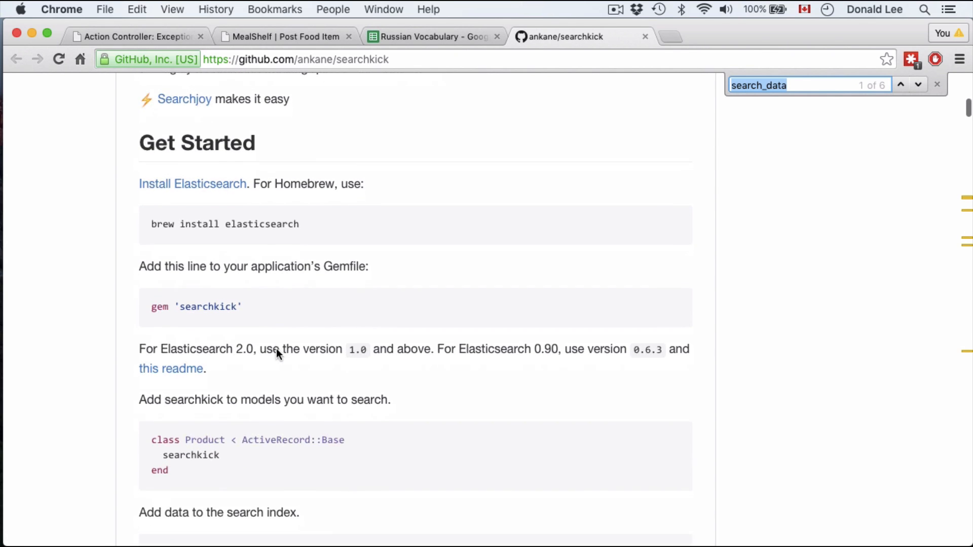
{"action": "scroll", "scroll_direction": "down", "scroll_amount": 3}
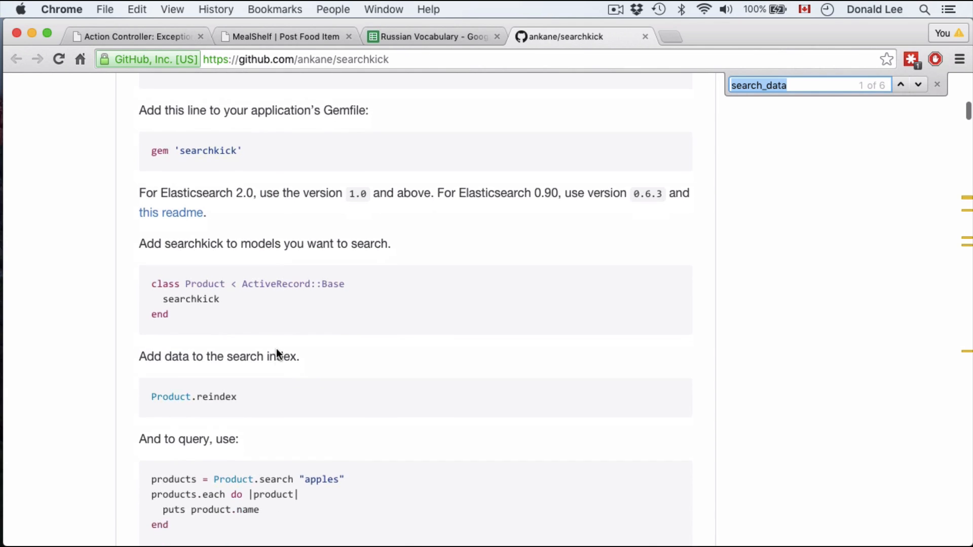
{"action": "scroll", "scroll_direction": "down", "scroll_amount": 3}
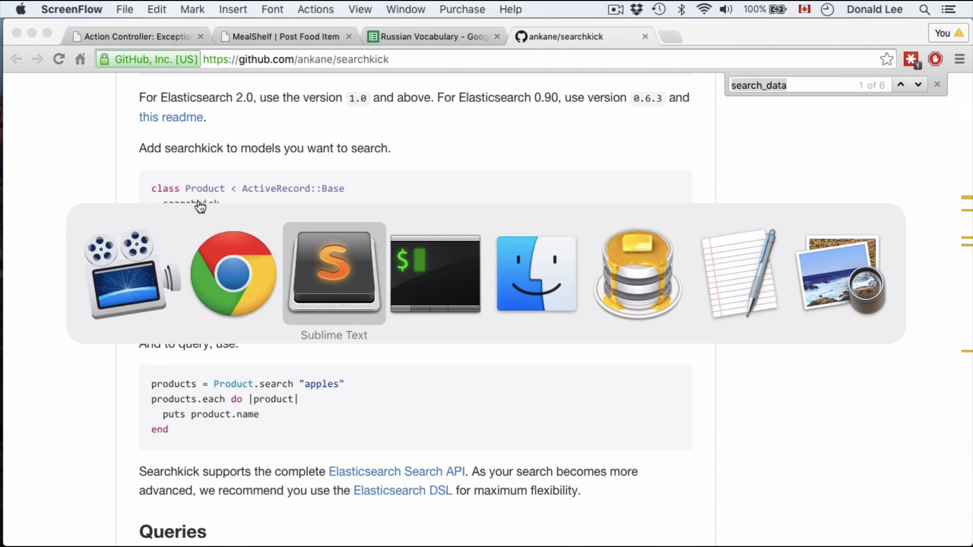
Return to the readme and continue into the query options and Results section
{"action": "left_click", "coordinate": [334, 275]}
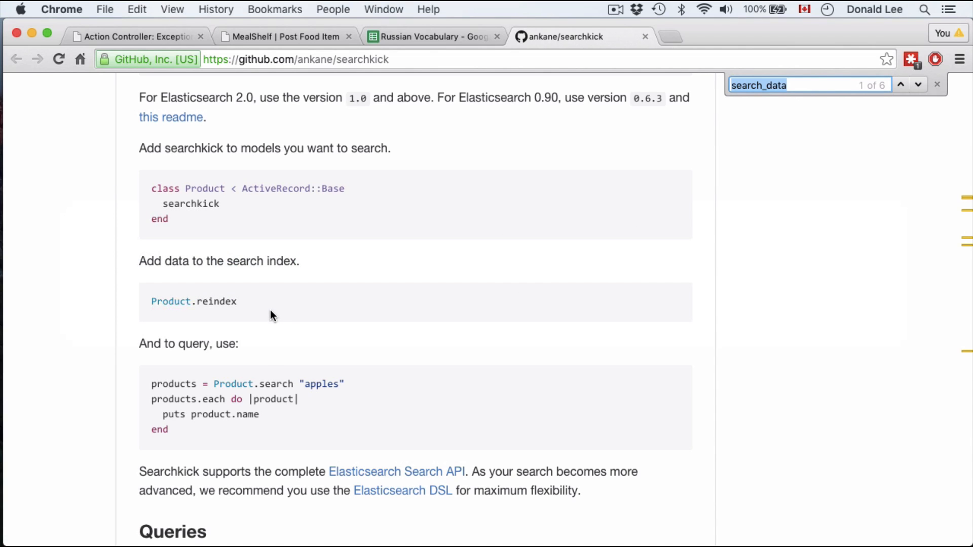
{"action": "mouse_move", "coordinate": [212, 298]}
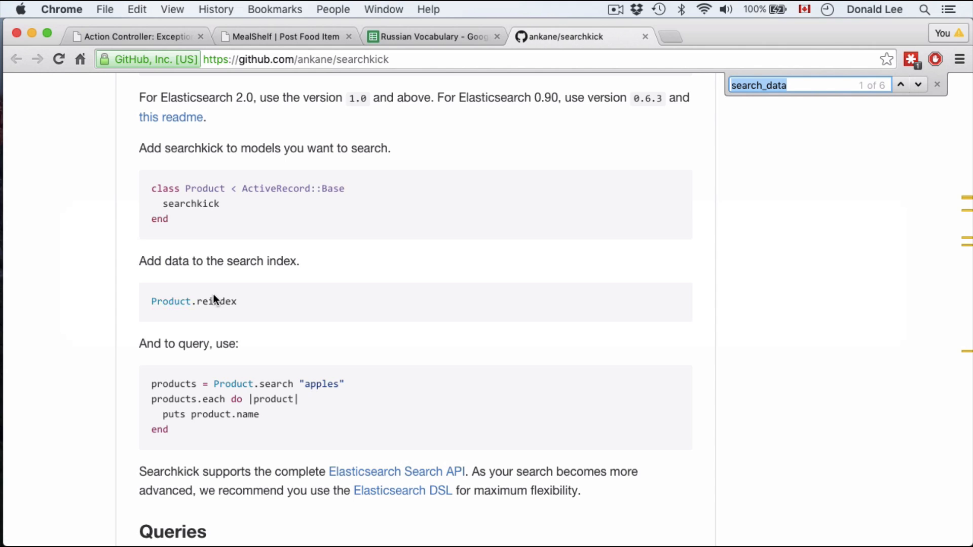
{"action": "scroll", "scroll_direction": "down", "scroll_amount": 3}
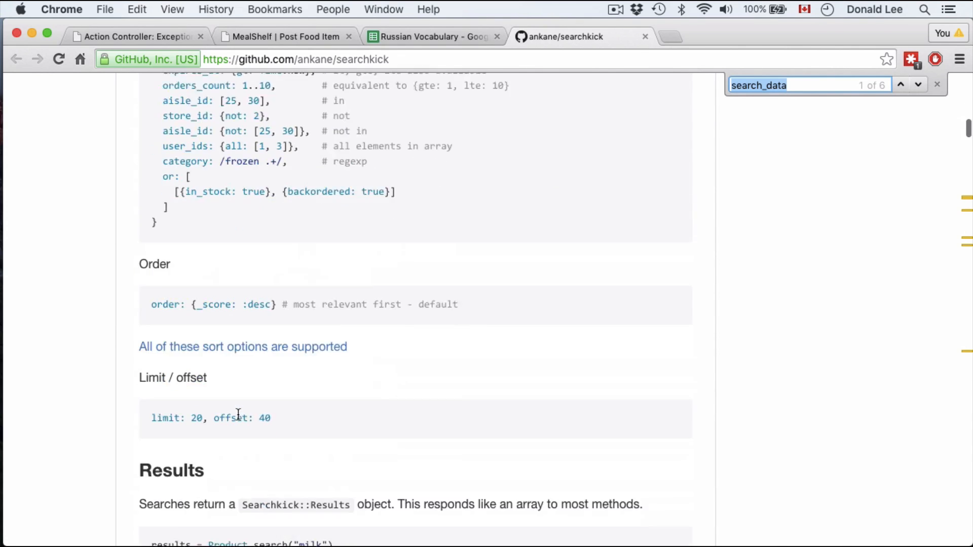
Jump to the second search_data match showing the Indexing example, then switch to the editor
{"action": "left_click", "coordinate": [900, 84]}
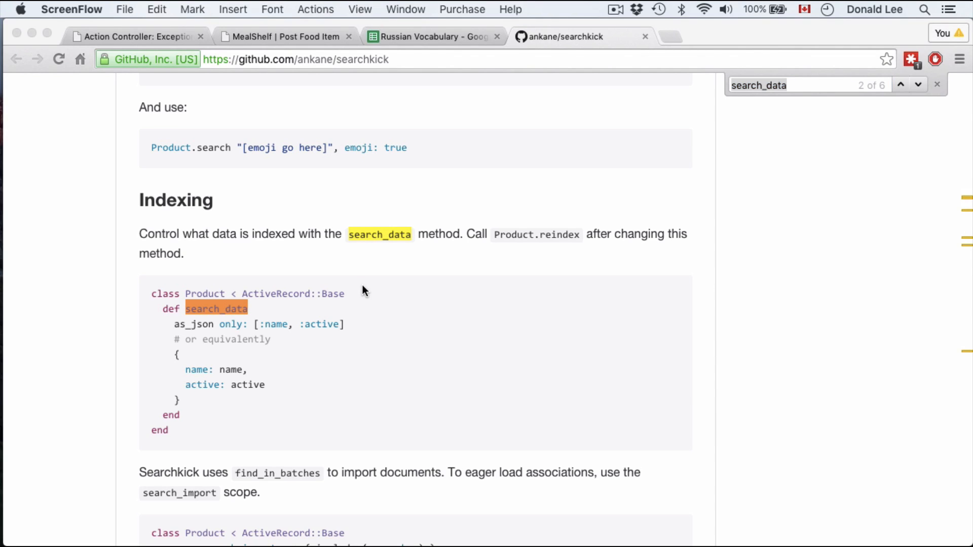
{"action": "mouse_move", "coordinate": [357, 245]}
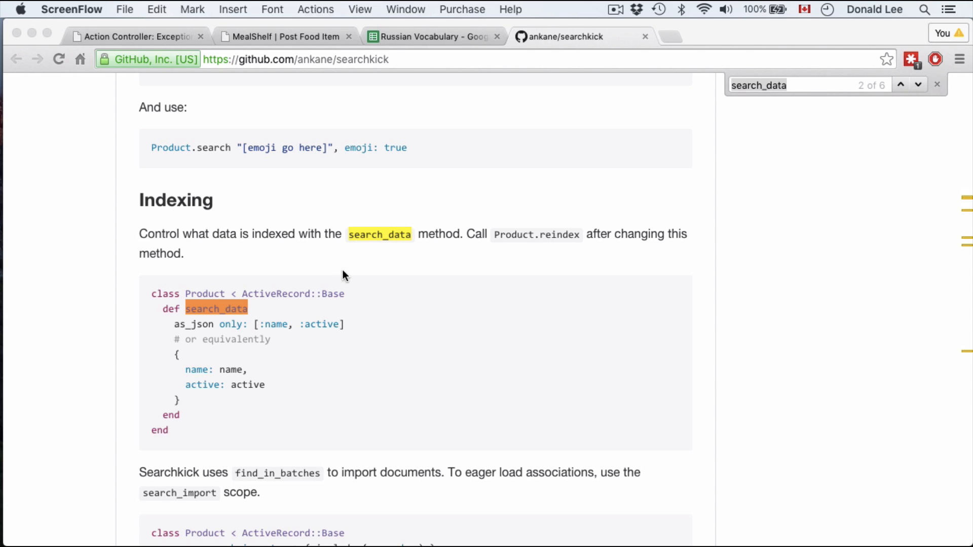
{"action": "key", "text": "cmd+tab"}
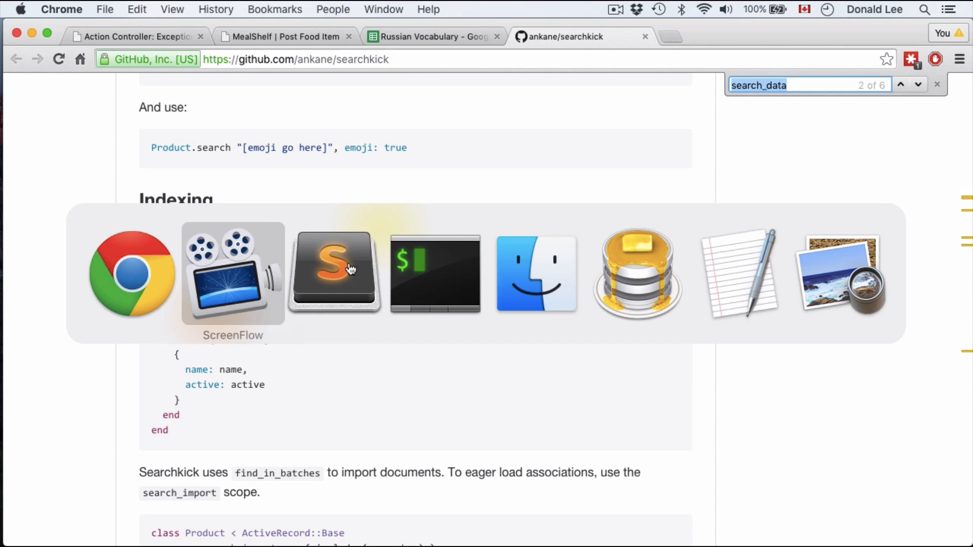
{"action": "left_click", "coordinate": [333, 273]}
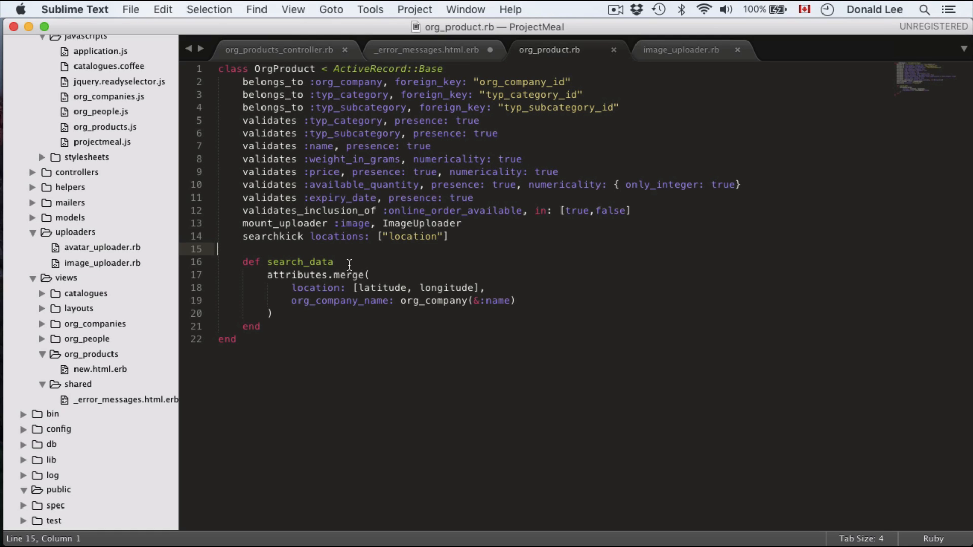
{"action": "mouse_move", "coordinate": [307, 297]}
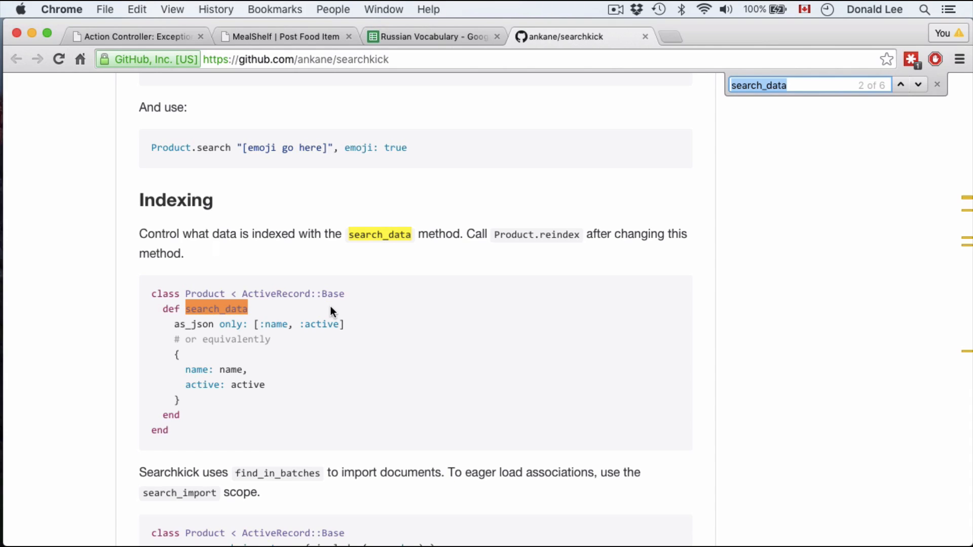
Search the readme for 'geo' to land on the Geospatial Searches location search_data example
{"action": "key", "text": "cmd+tab"}
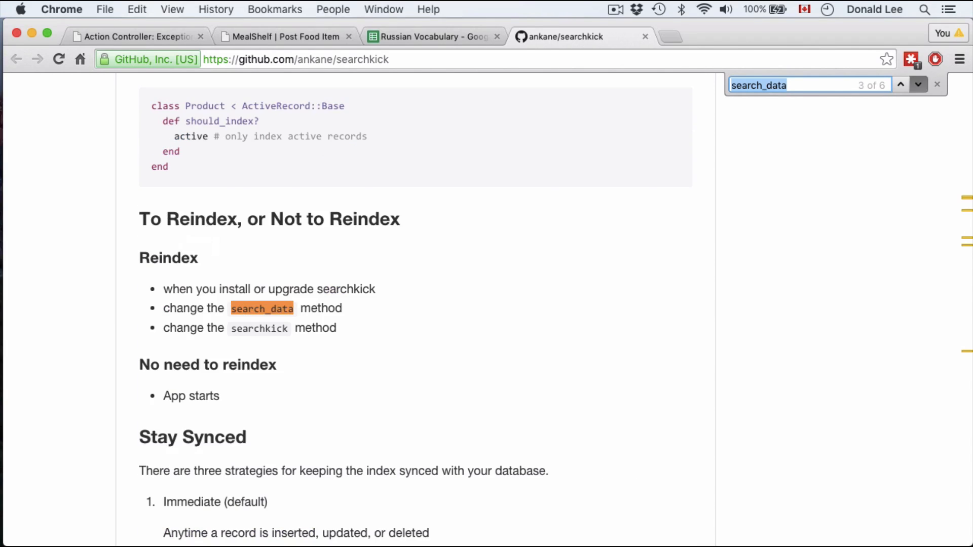
{"action": "left_click", "coordinate": [918, 84]}
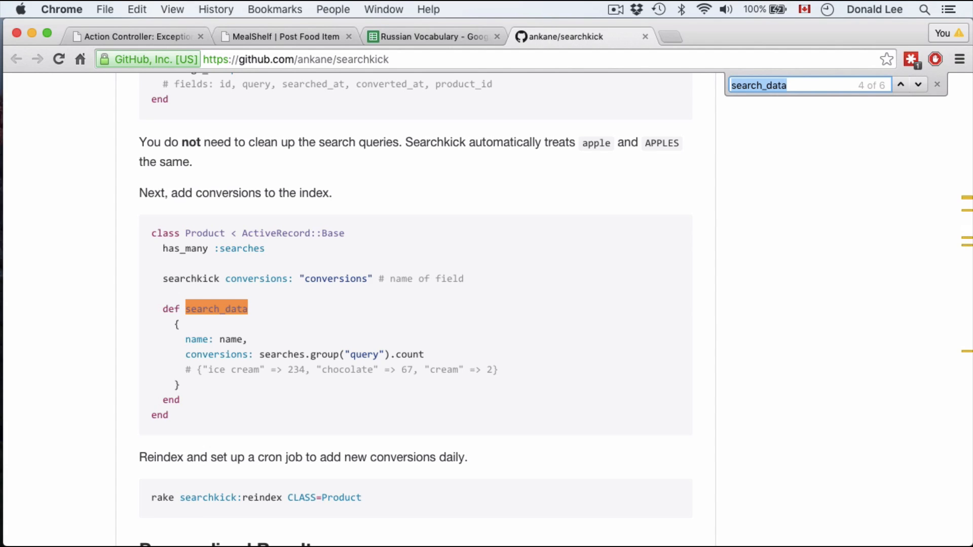
{"action": "type", "text": "geo"}
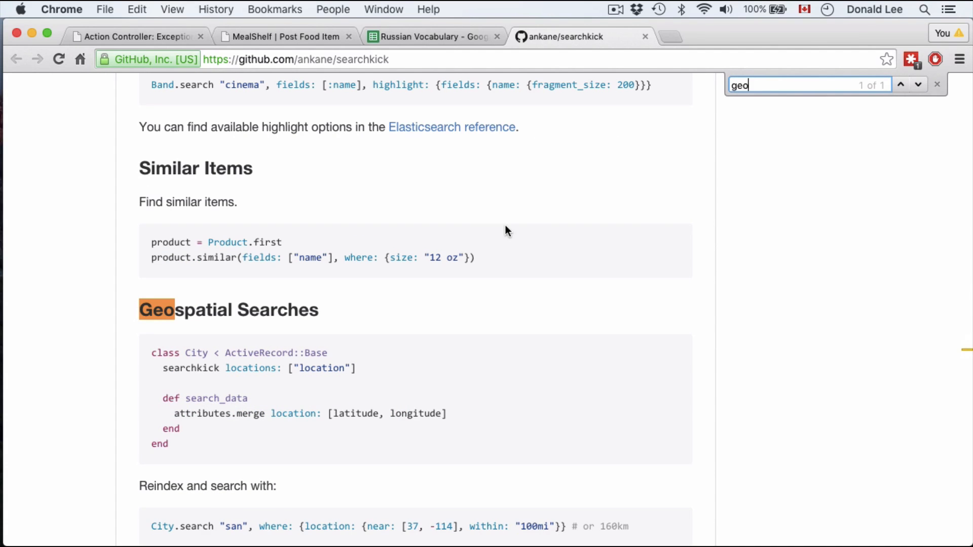
{"action": "scroll", "scroll_direction": "down", "scroll_amount": 3}
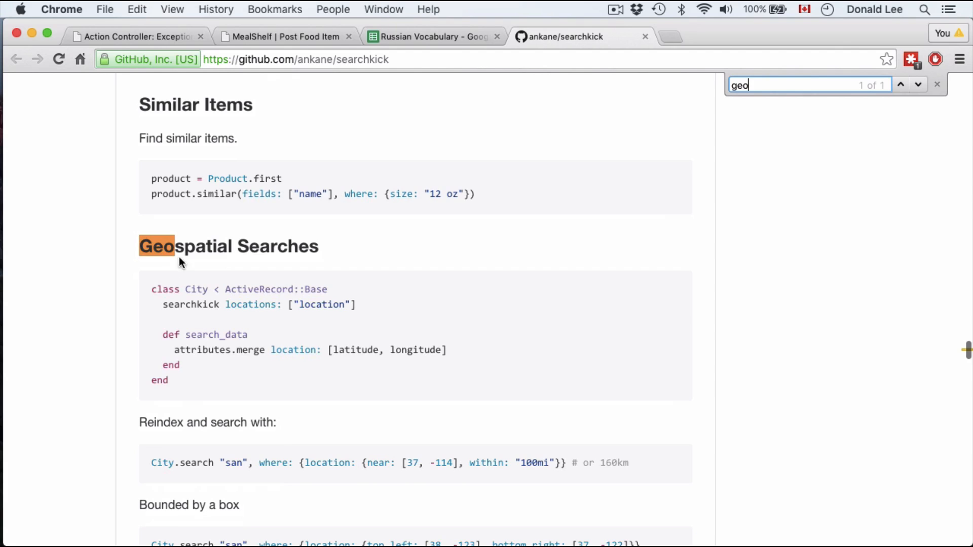
{"action": "mouse_move", "coordinate": [281, 271]}
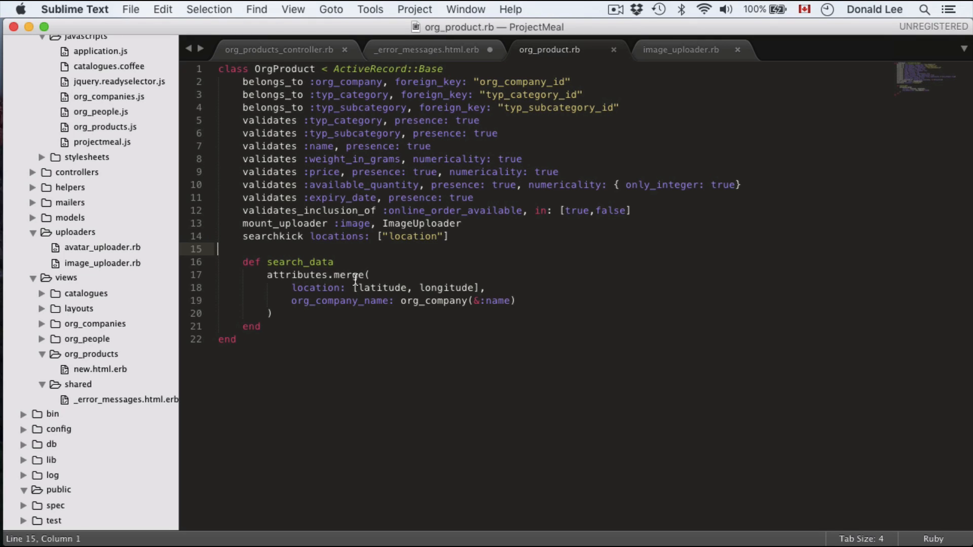
Switch over to Sequel Pro showing the org_contacts table of mealshelf_dev
{"action": "key", "text": "cmd+tab"}
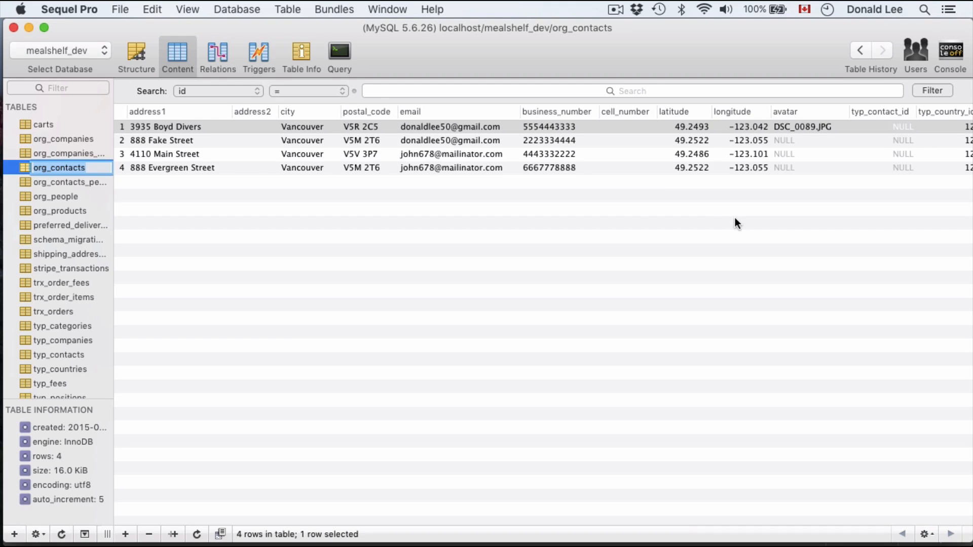
View the org_products table's latitude/longitude columns, then return to the org_contacts rows
{"action": "left_click", "coordinate": [60, 211]}
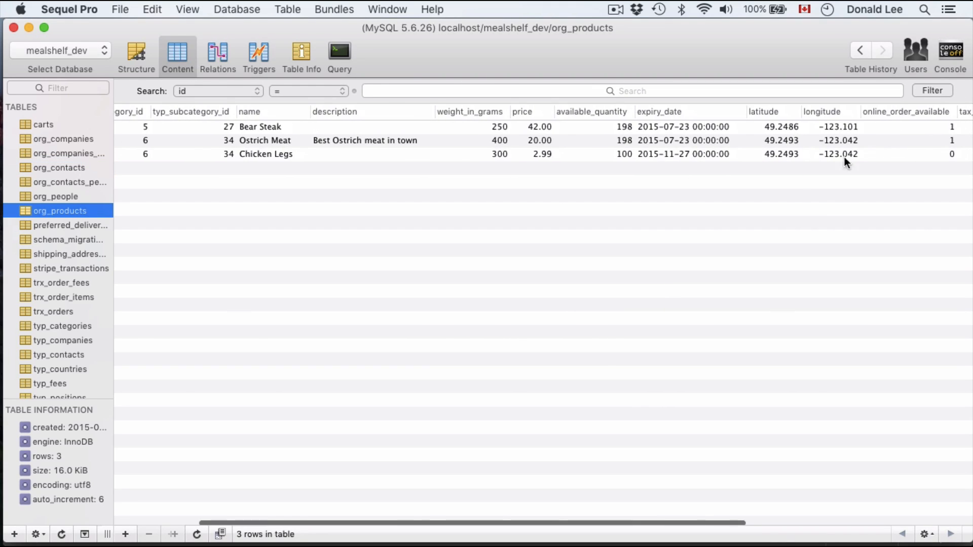
{"action": "mouse_move", "coordinate": [637, 277]}
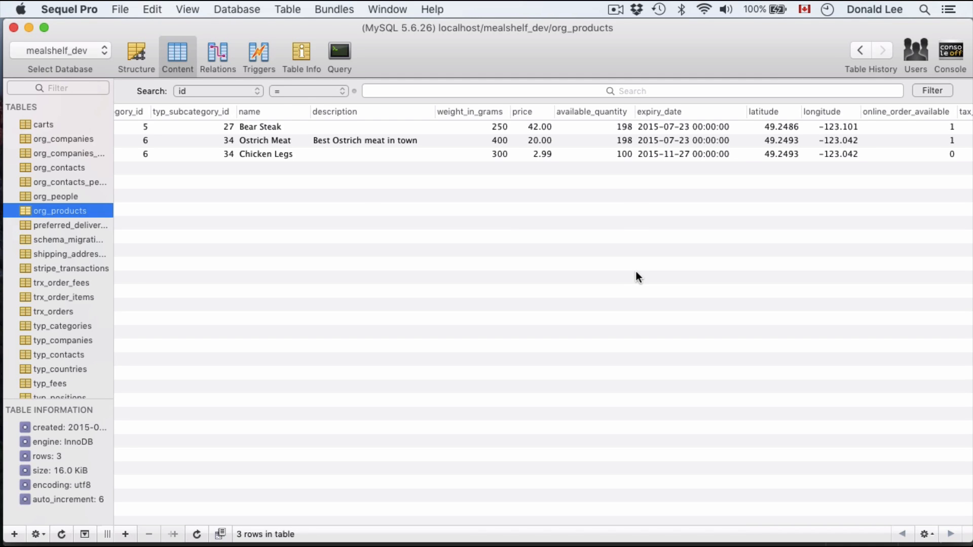
{"action": "mouse_move", "coordinate": [87, 197]}
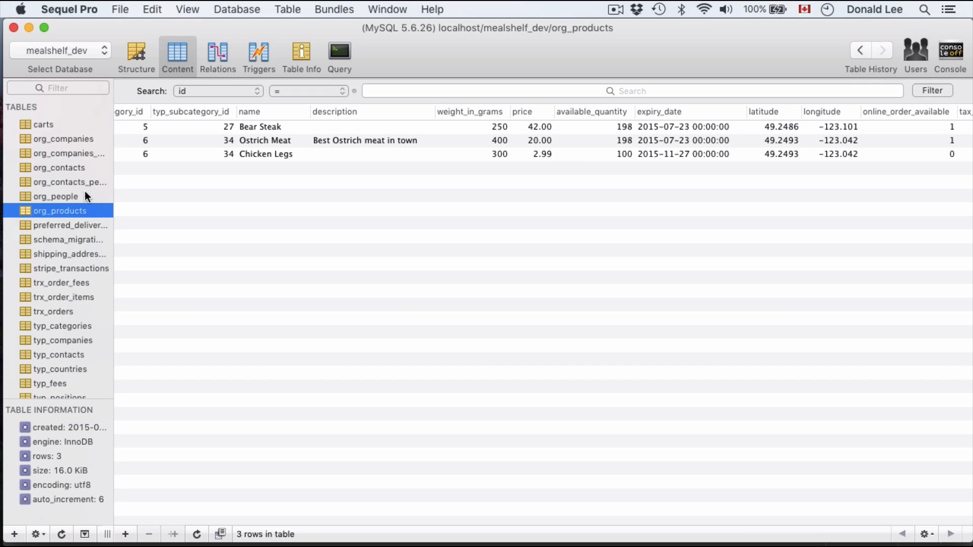
{"action": "left_click", "coordinate": [59, 167]}
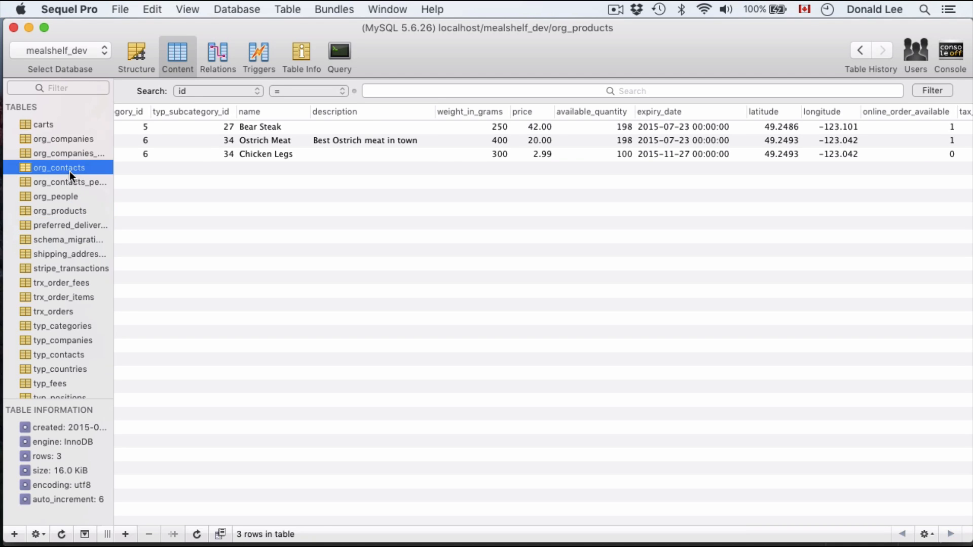
{"action": "left_click", "coordinate": [60, 167]}
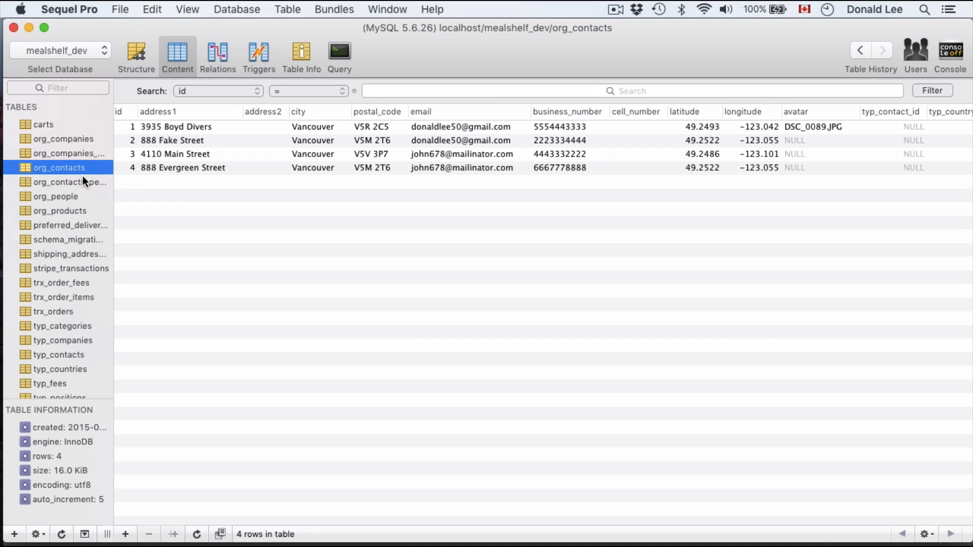
{"action": "mouse_move", "coordinate": [734, 189]}
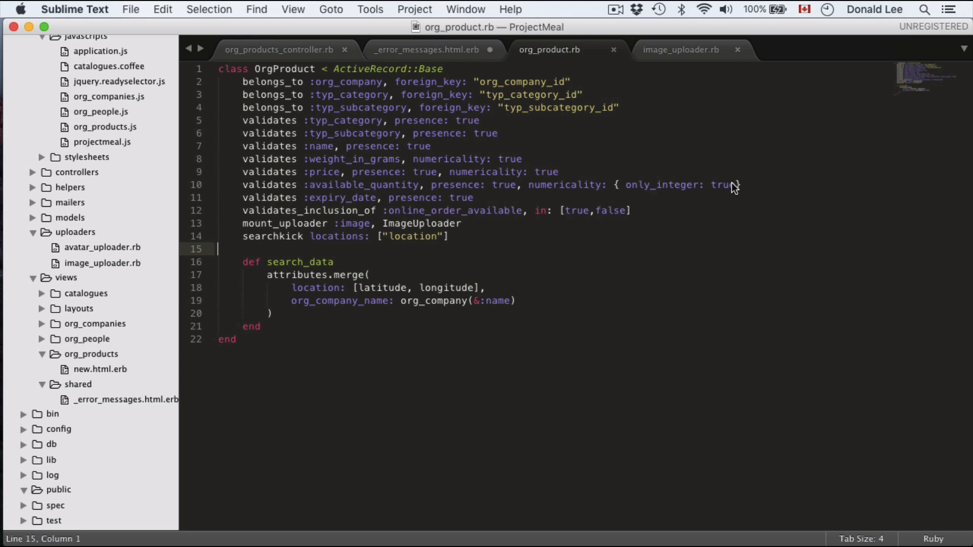
Return to the Searchkick readme's Get Started section on installing Elasticsearch
{"action": "left_click", "coordinate": [615, 56]}
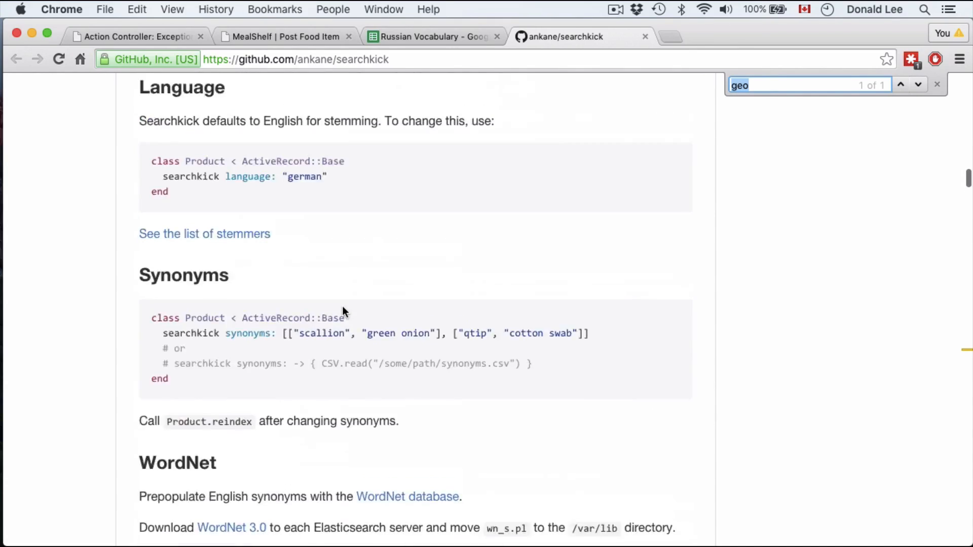
{"action": "scroll", "scroll_direction": "up", "scroll_amount": 3}
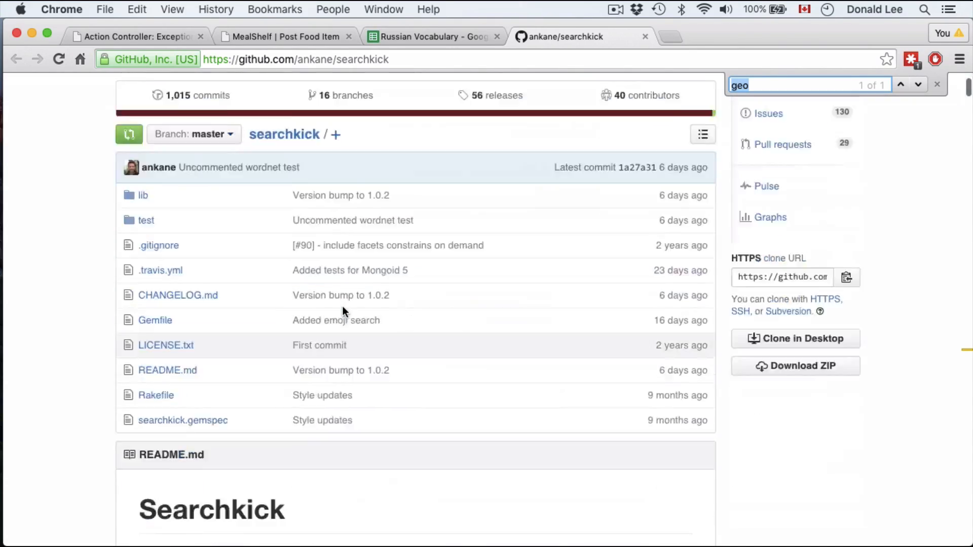
{"action": "scroll", "scroll_direction": "down", "scroll_amount": 3}
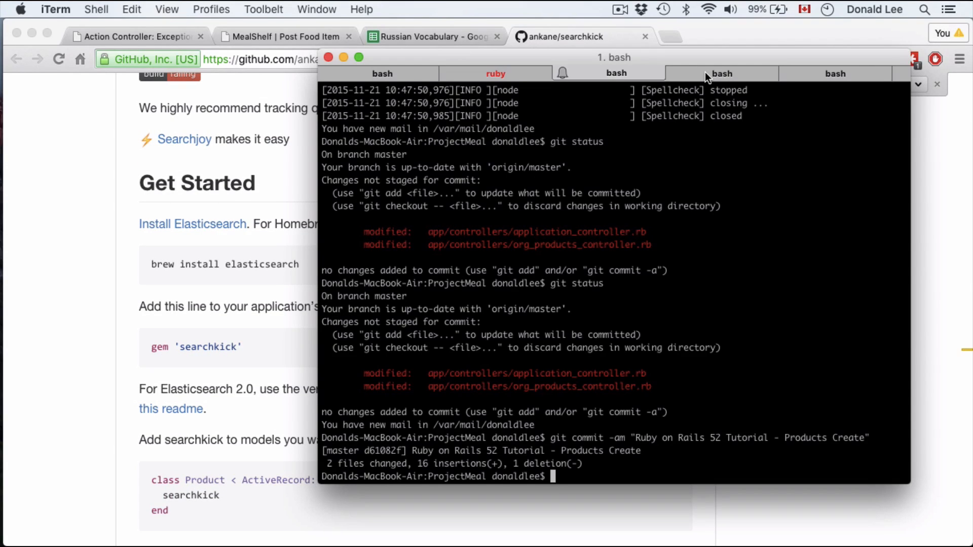
Run 'elasticsearch -s' in a spare shell tab so the server listens on port 9200, checking the Rails log
{"action": "left_click", "coordinate": [496, 73]}
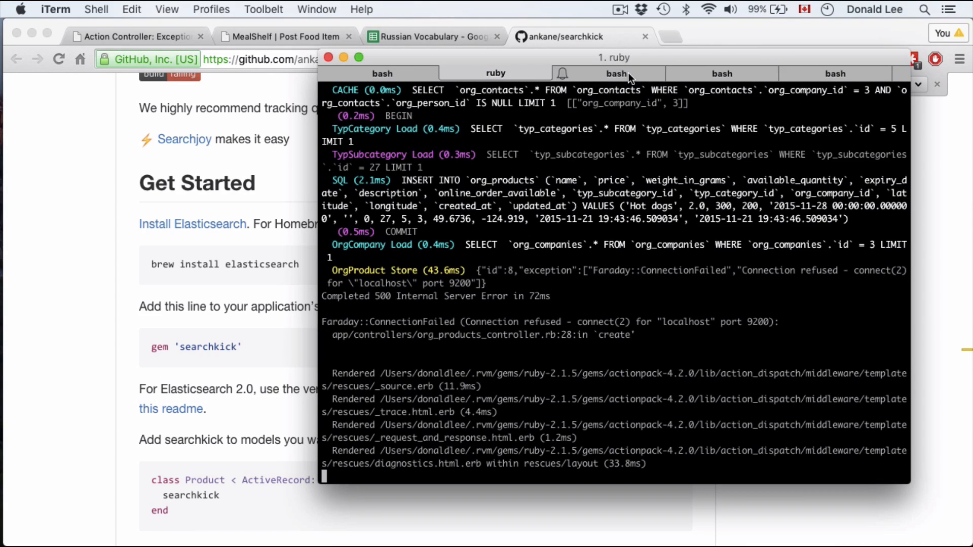
{"action": "left_click", "coordinate": [722, 72]}
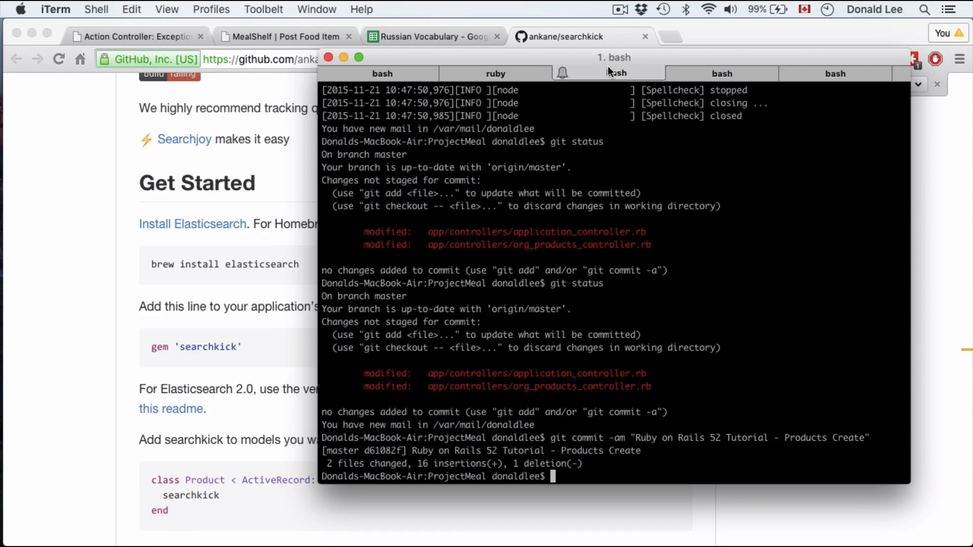
{"action": "type", "text": "elastic"}
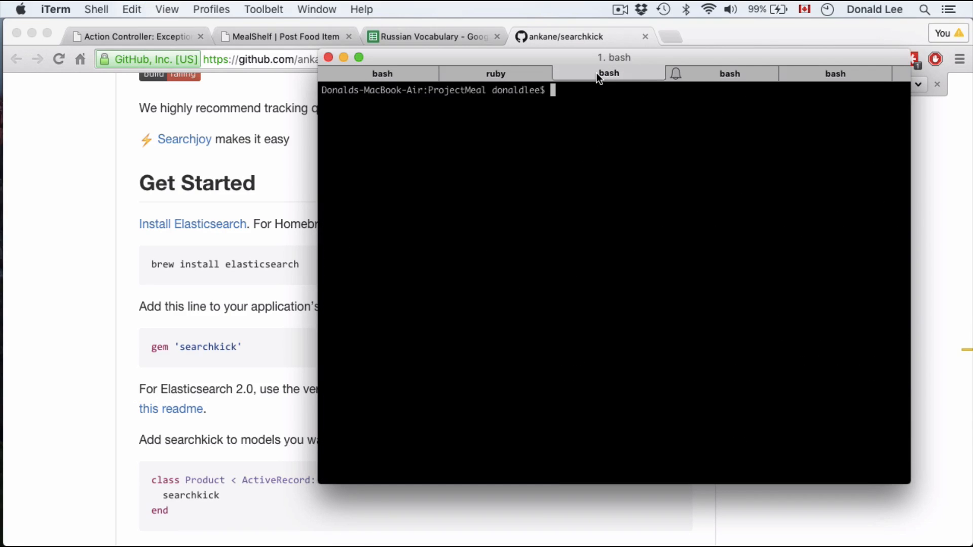
{"action": "type", "text": "elasticsearch"}
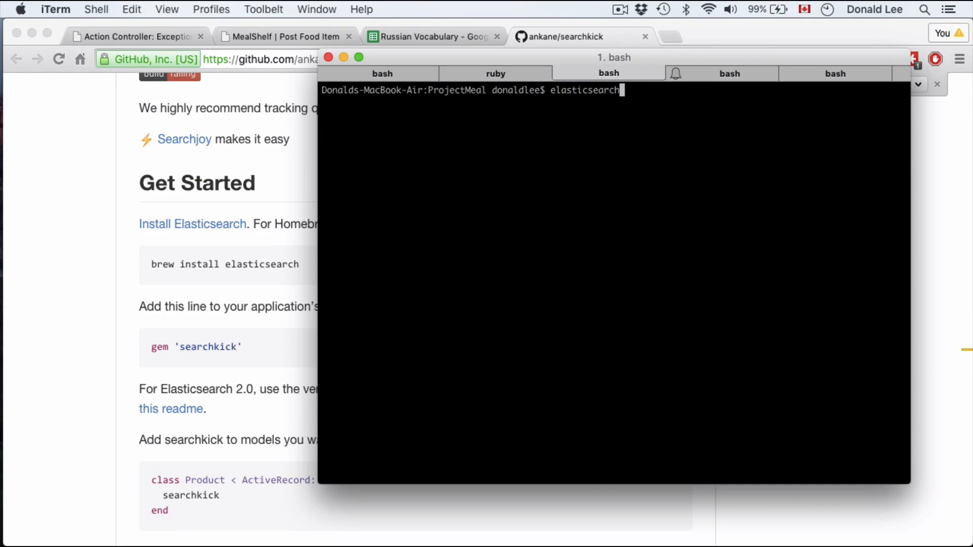
{"action": "type", "text": "-s"}
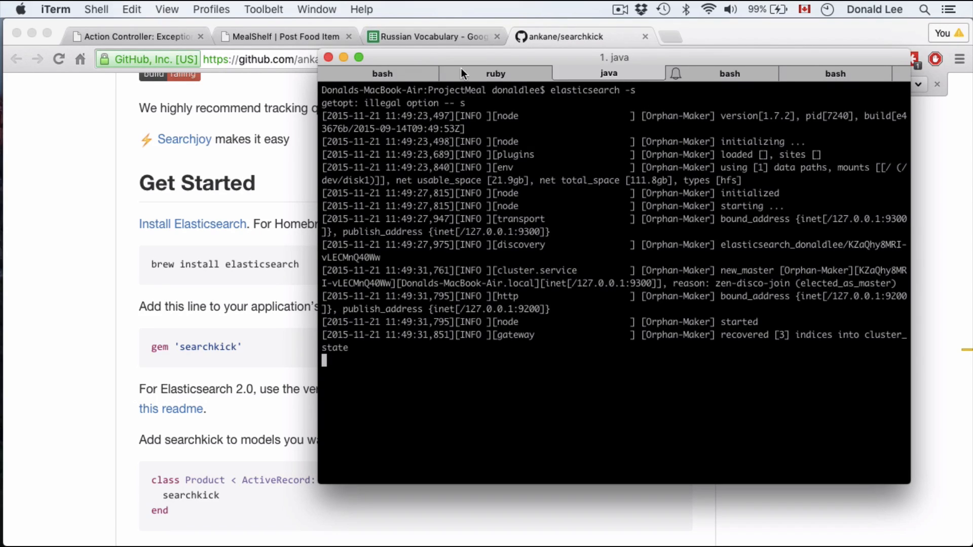
{"action": "left_click", "coordinate": [494, 73]}
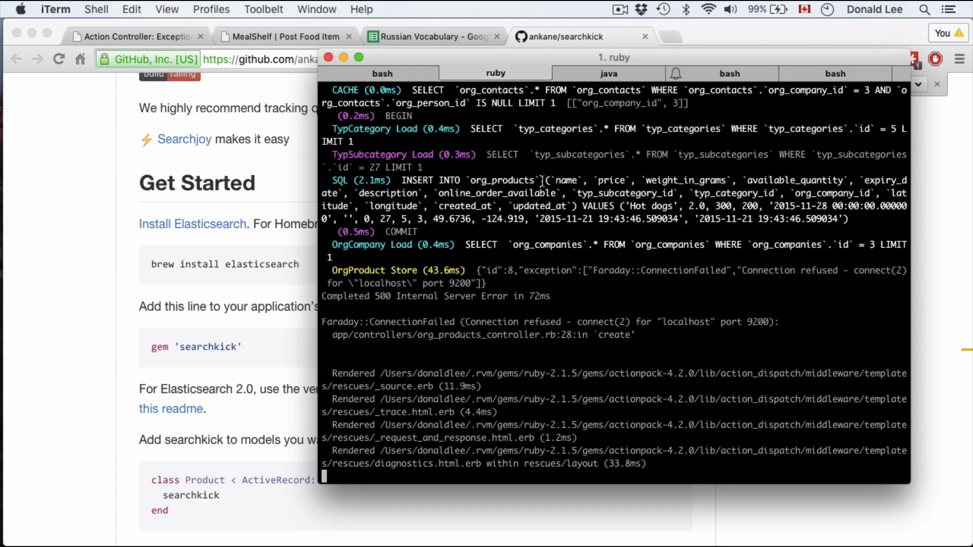
Resubmit the new product, now reaching a missing edit template page instead of the Faraday error
{"action": "left_click", "coordinate": [137, 36]}
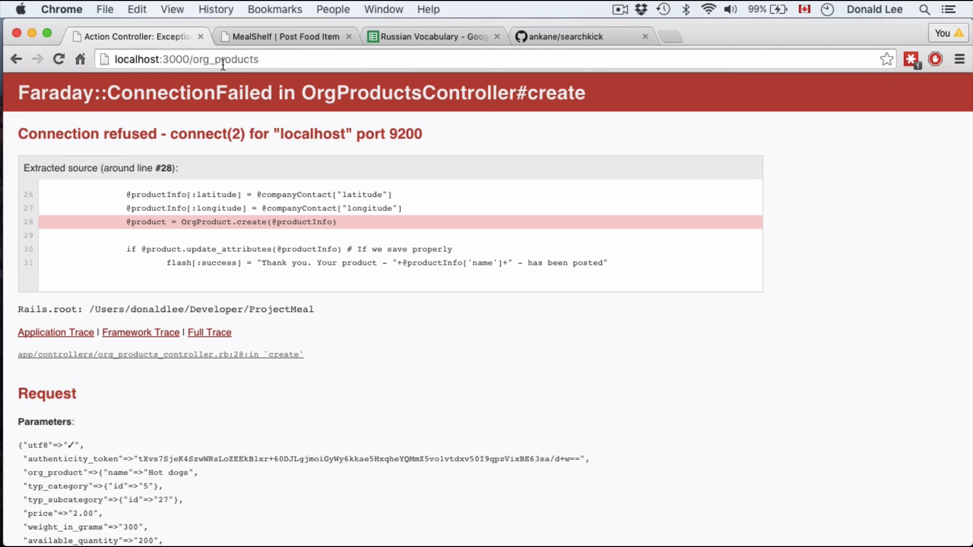
{"action": "mouse_move", "coordinate": [251, 141]}
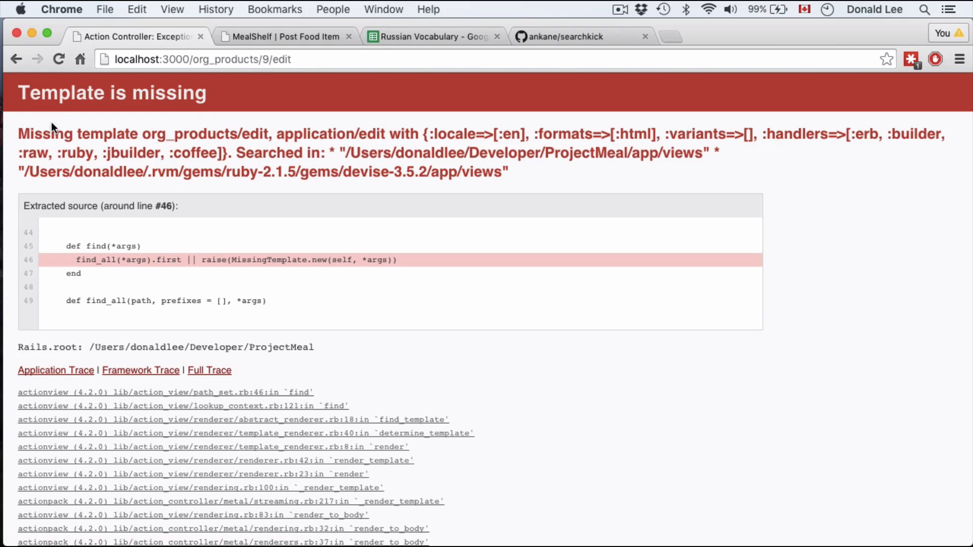
{"action": "mouse_move", "coordinate": [283, 176]}
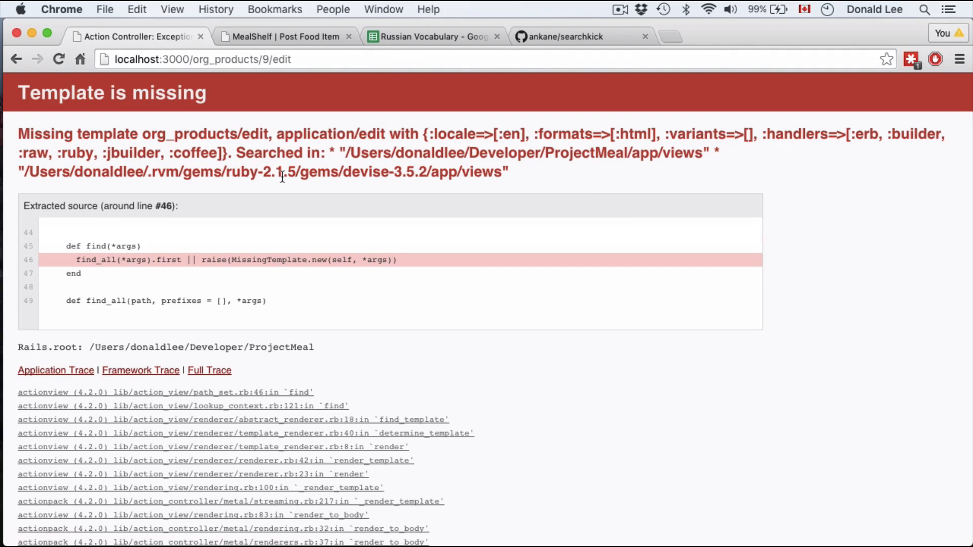
{"action": "mouse_move", "coordinate": [537, 29]}
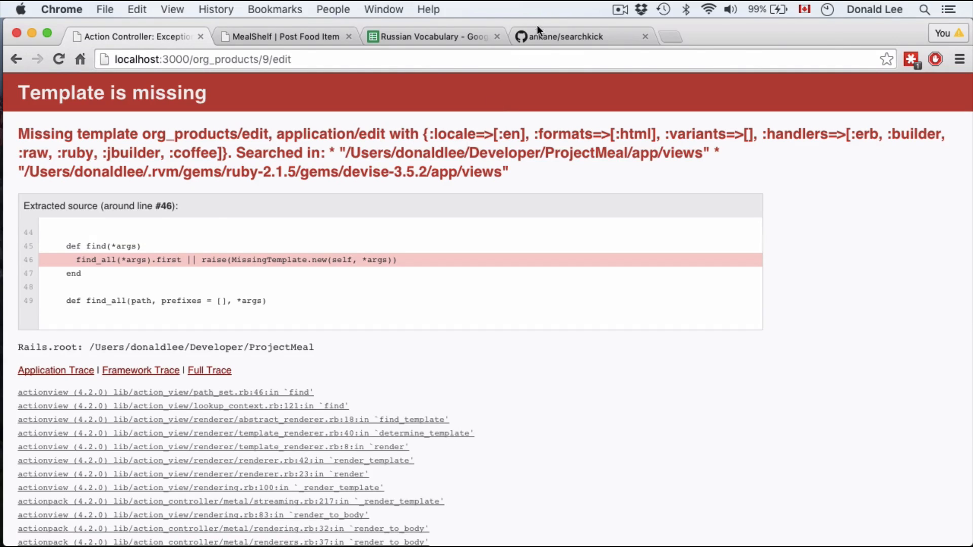
{"action": "left_click", "coordinate": [564, 37]}
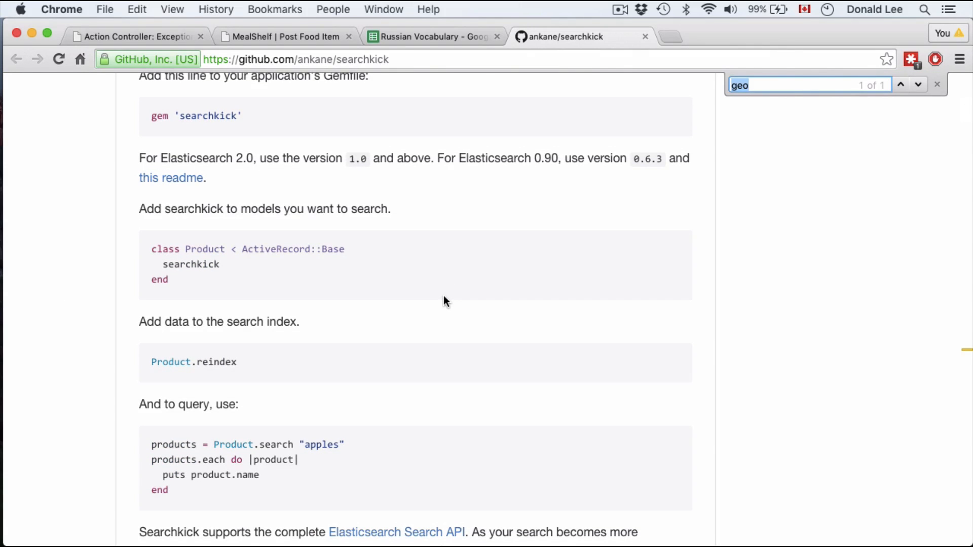
{"action": "scroll", "scroll_direction": "down", "scroll_amount": 3}
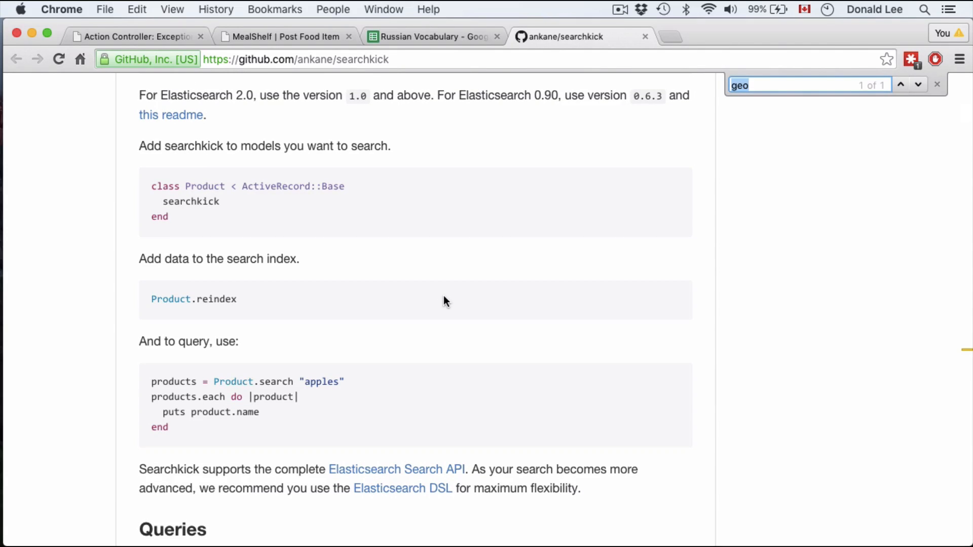
{"action": "scroll", "scroll_direction": "down", "scroll_amount": 3}
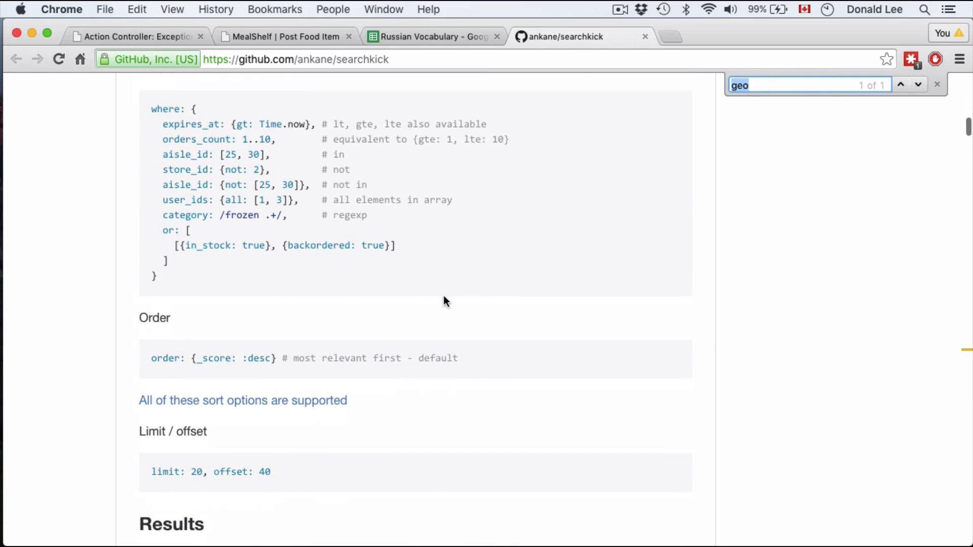
{"action": "scroll", "scroll_direction": "down", "scroll_amount": 3}
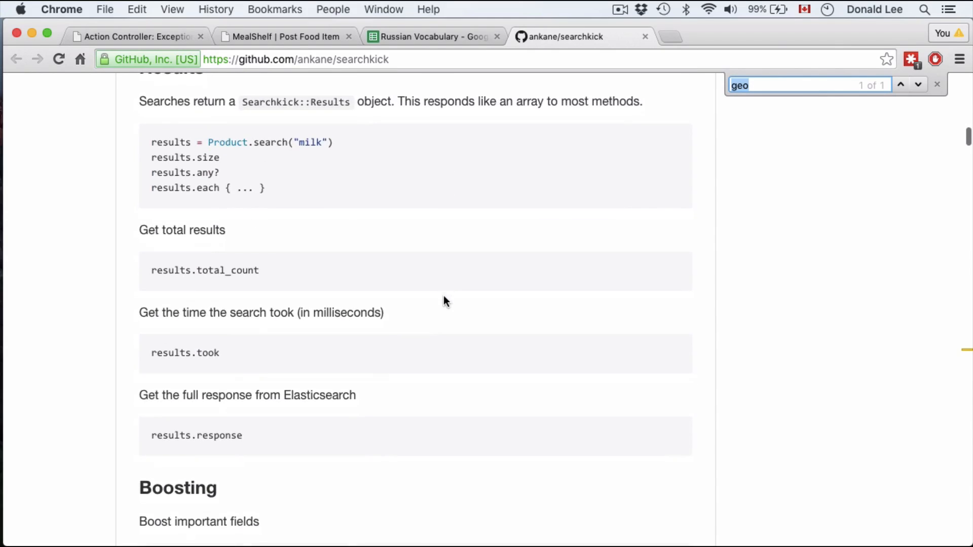
{"action": "scroll", "scroll_direction": "down", "scroll_amount": 3}
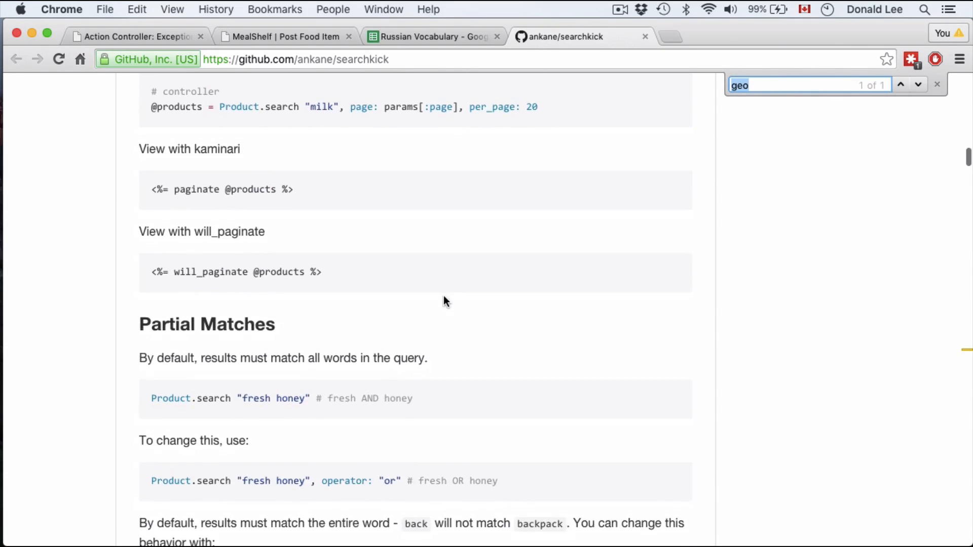
{"action": "scroll", "scroll_direction": "down", "scroll_amount": 3}
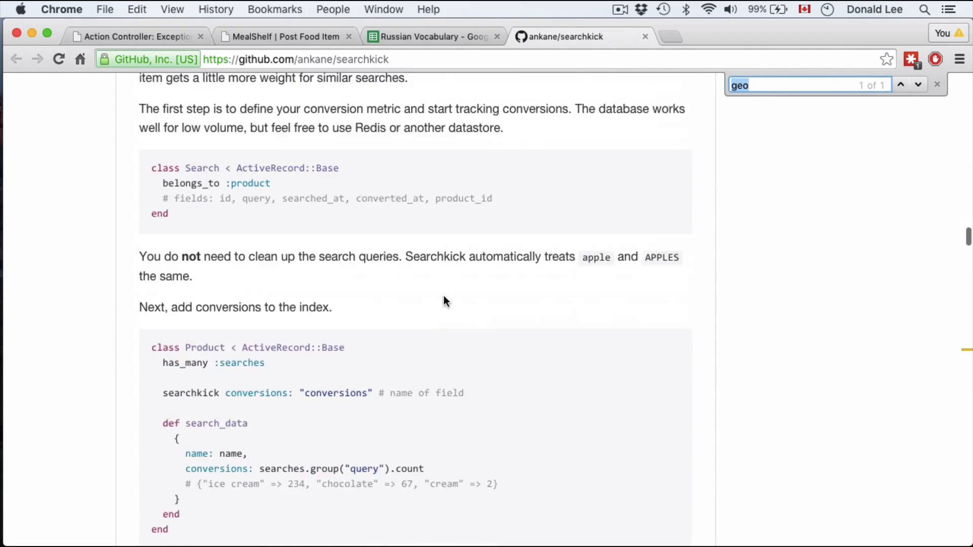
{"action": "scroll", "scroll_direction": "down", "scroll_amount": 3}
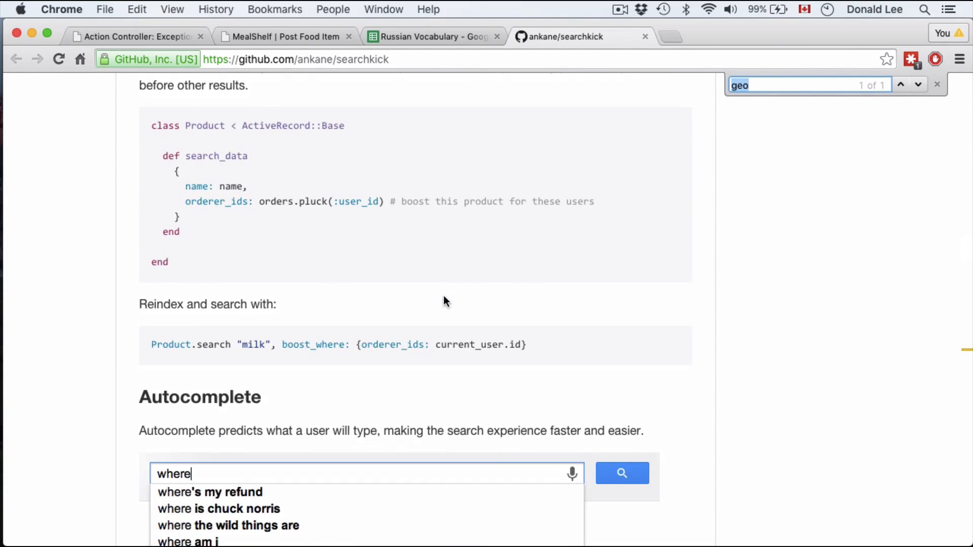